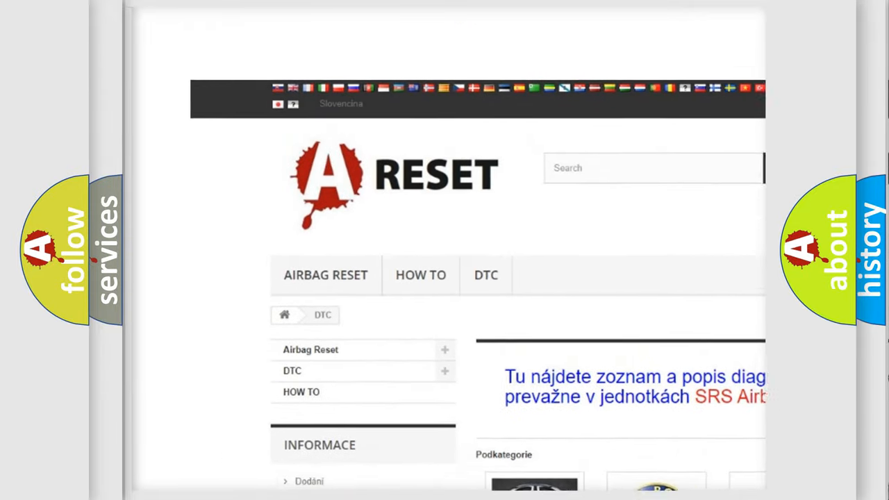
# - Open the Jeep DTC tile and review its list of Jeep trouble-code subcategories
pyautogui.scroll(-3)
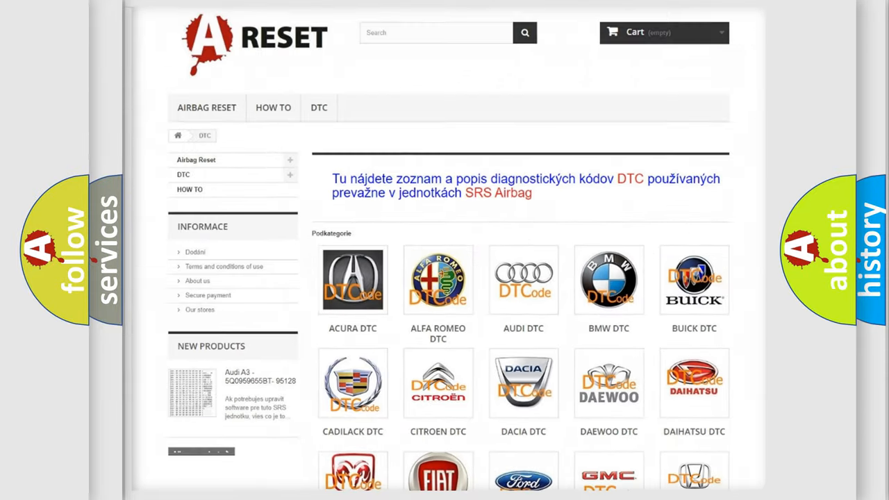
pyautogui.scroll(-3)
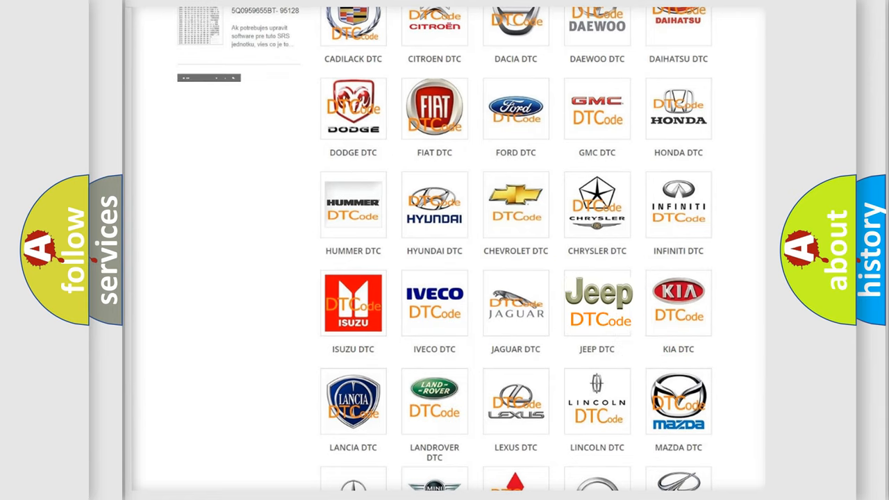
pyautogui.click(597, 302)
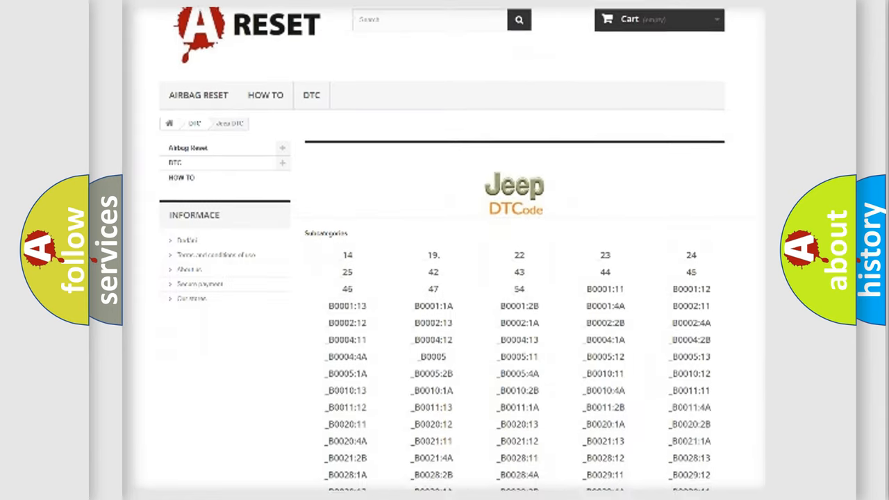
pyautogui.scroll(-3)
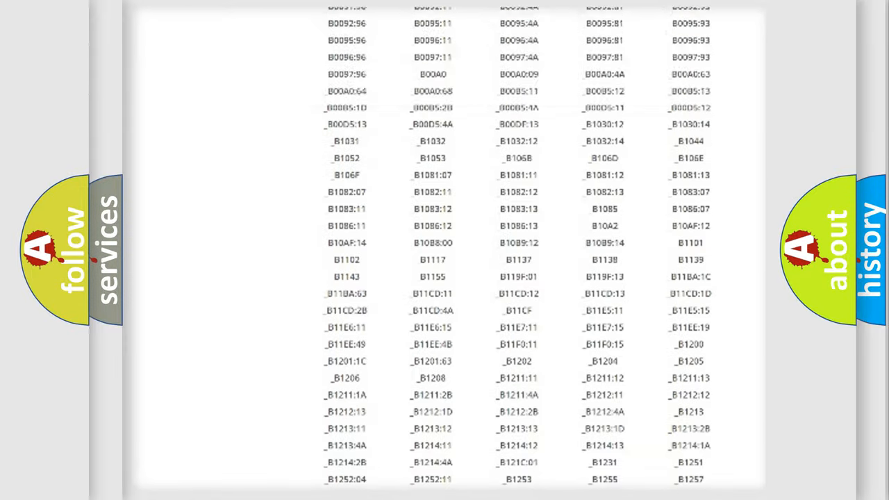
pyautogui.scroll(3)
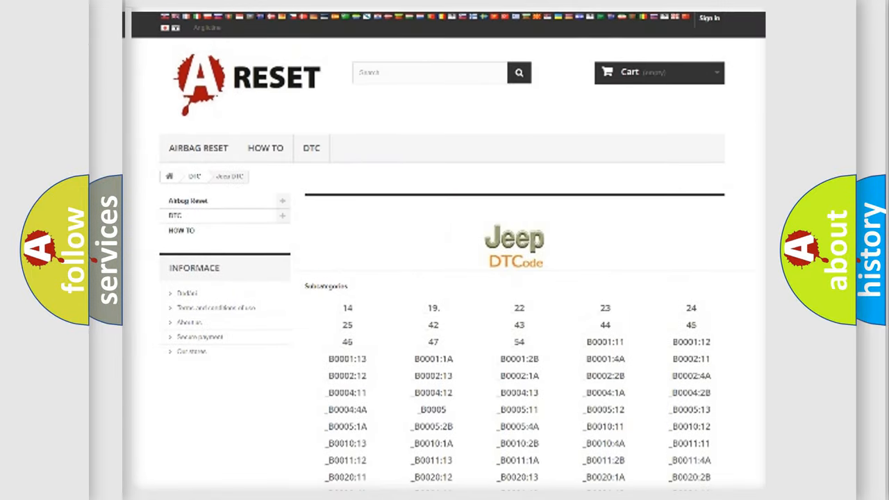